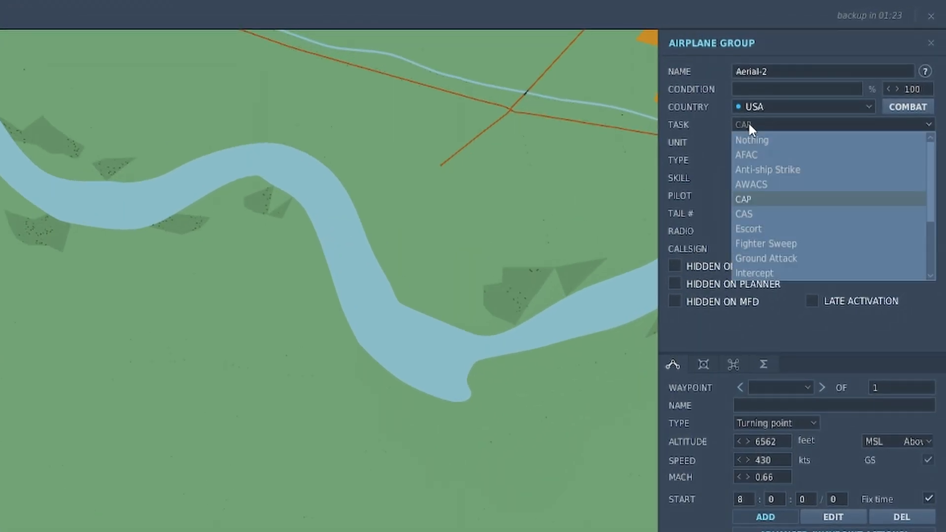
Assign Escort as the Aerial-2 F-15C group's task.
left_click(748, 229)
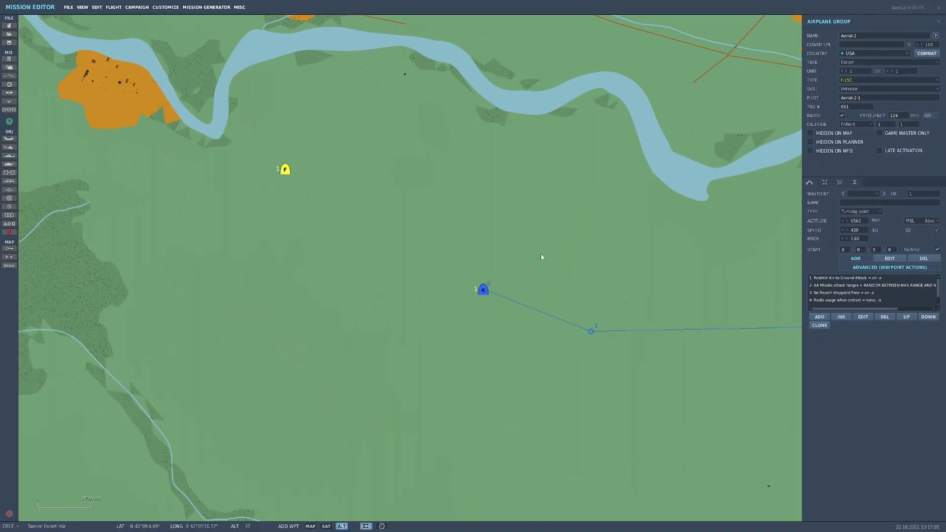
mouse_move(186, 80)
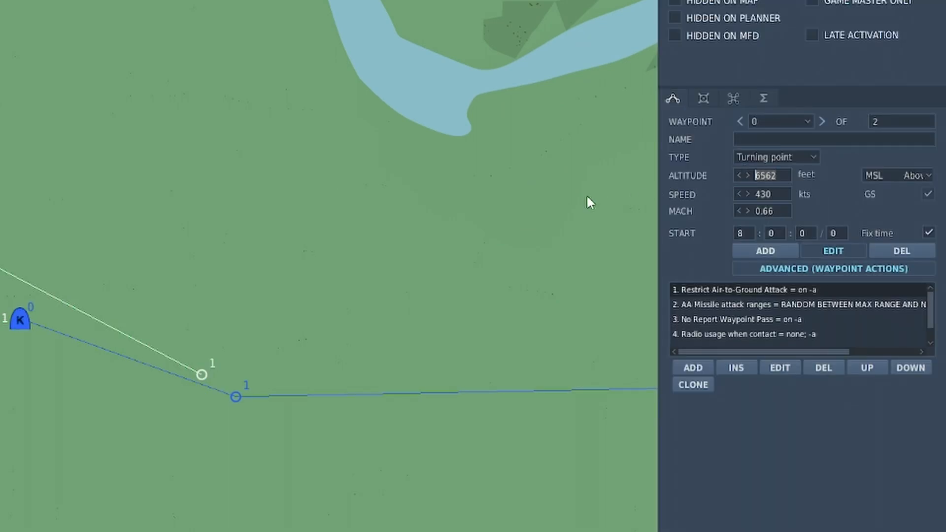
Select waypoint 1 and set its altitude to 18000 feet.
left_click(820, 121)
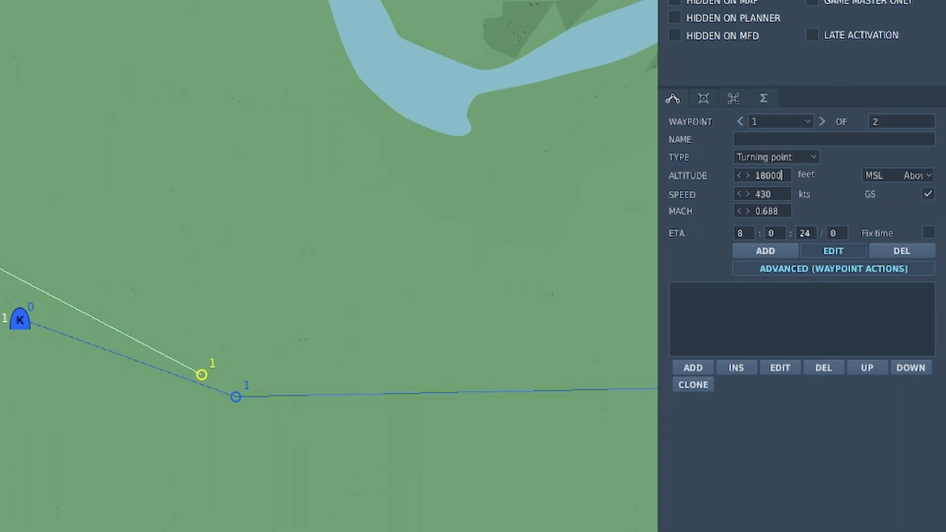
mouse_move(65, 271)
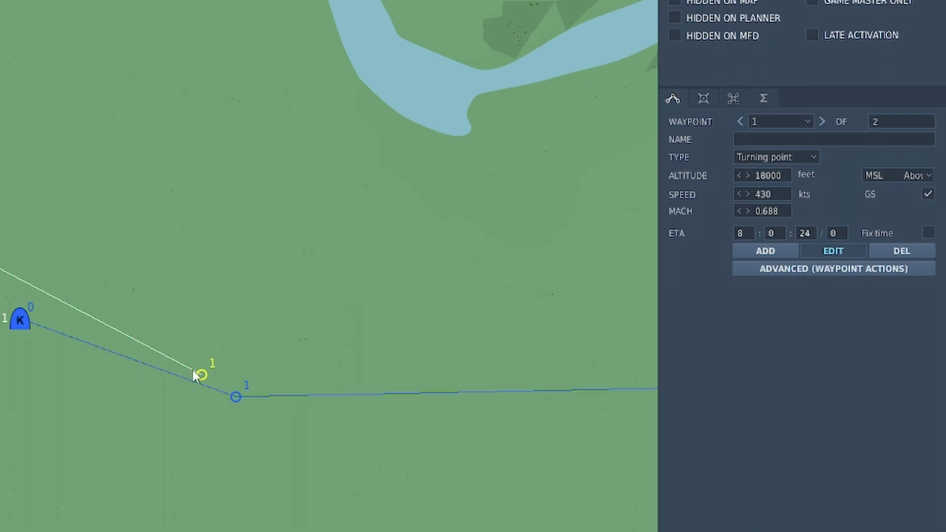
left_click(833, 268)
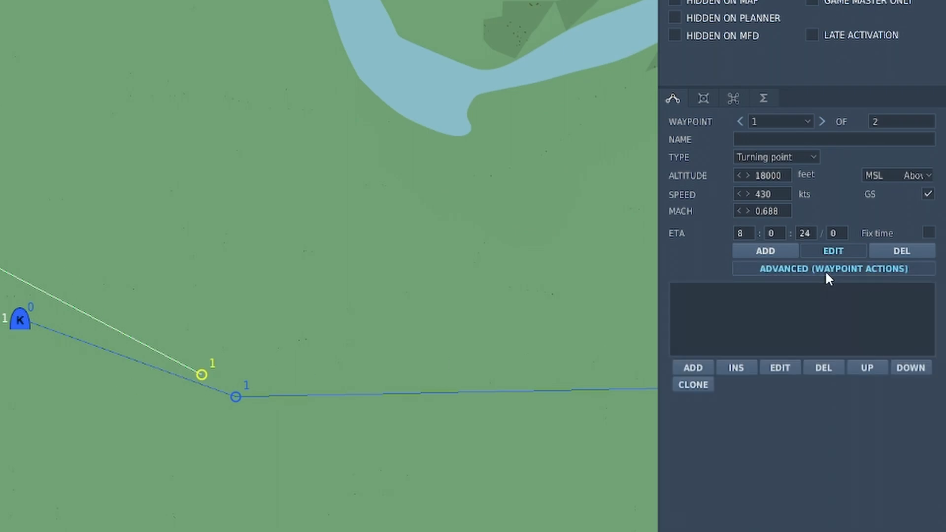
Add an Escort action to waypoint 1 targeting the tanker group Aerial-1.
left_click(691, 367)
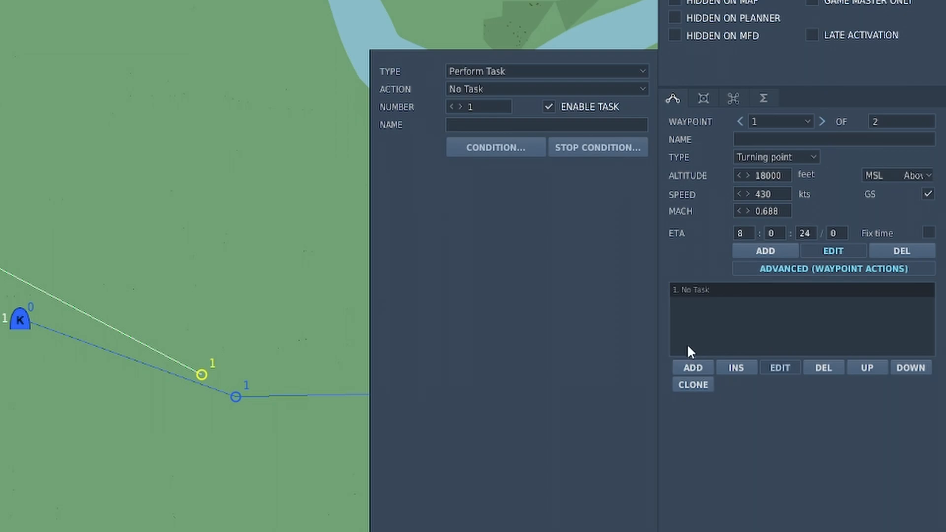
left_click(545, 88)
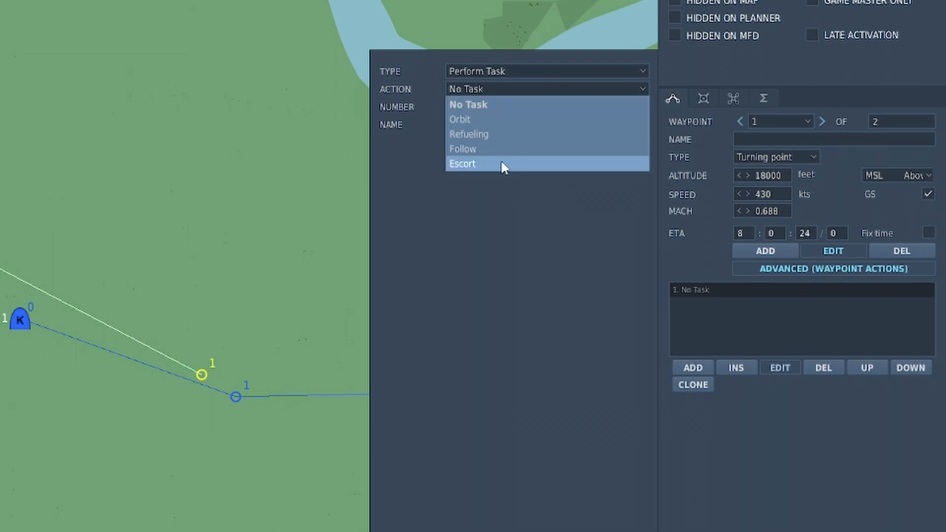
left_click(462, 163)
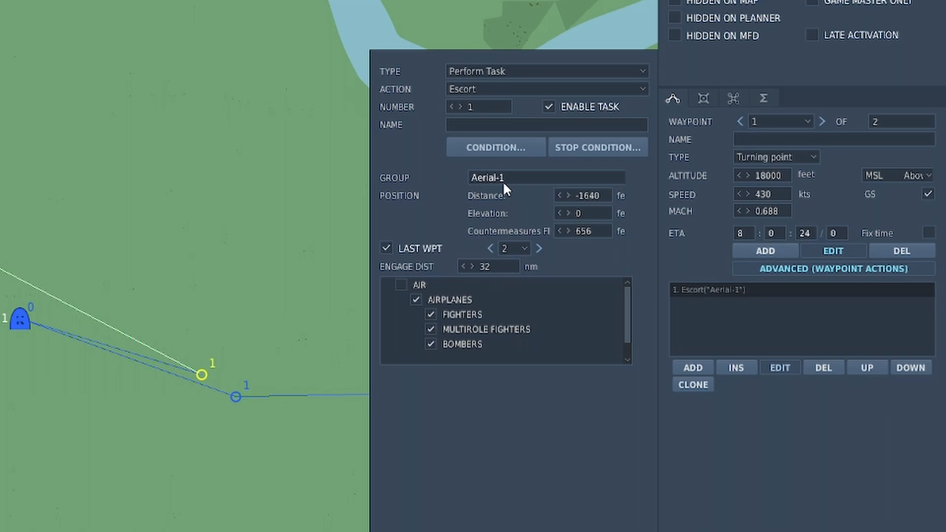
mouse_move(217, 375)
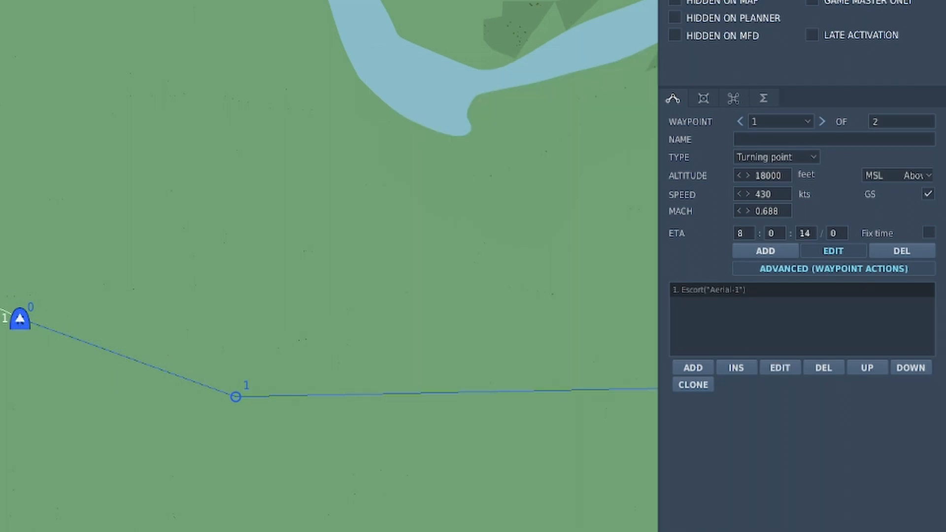
mouse_move(9, 309)
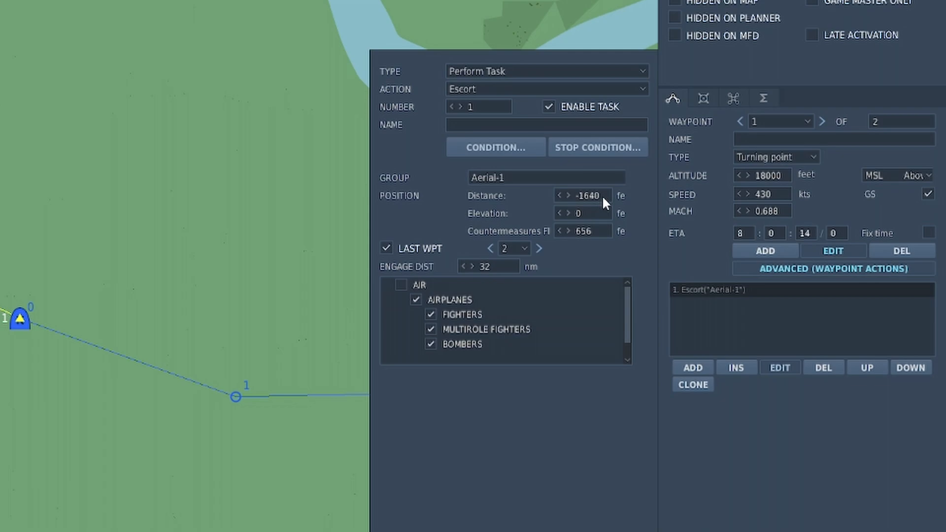
mouse_move(594, 219)
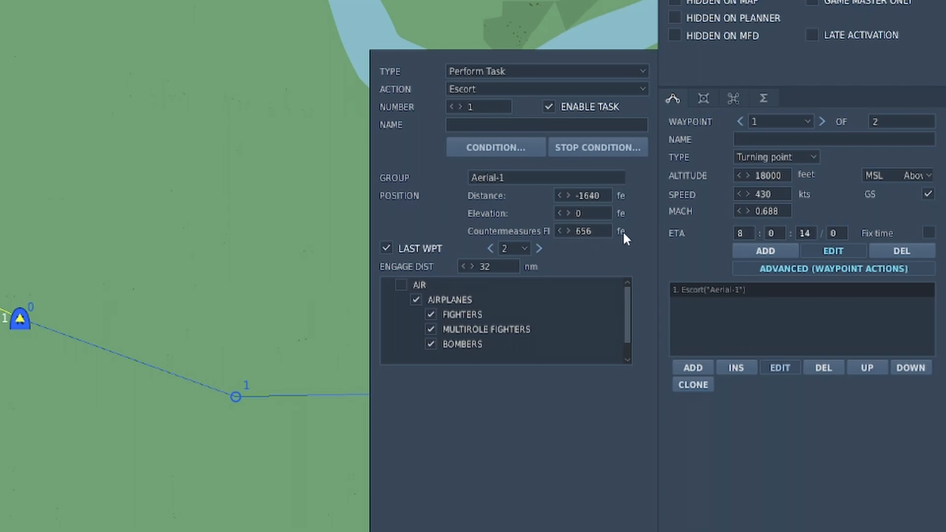
mouse_move(412, 250)
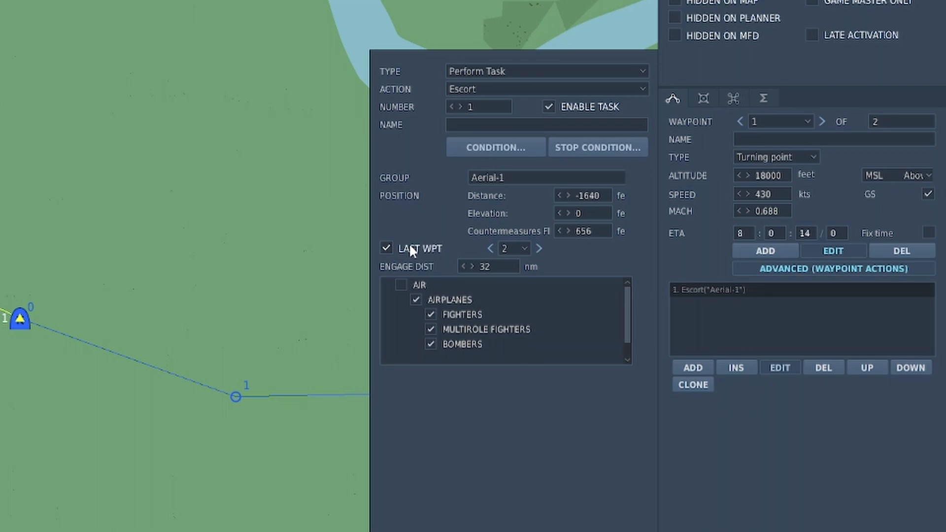
Clear the Last WPT limit and enable the AIR target category for engagement.
left_click(386, 248)
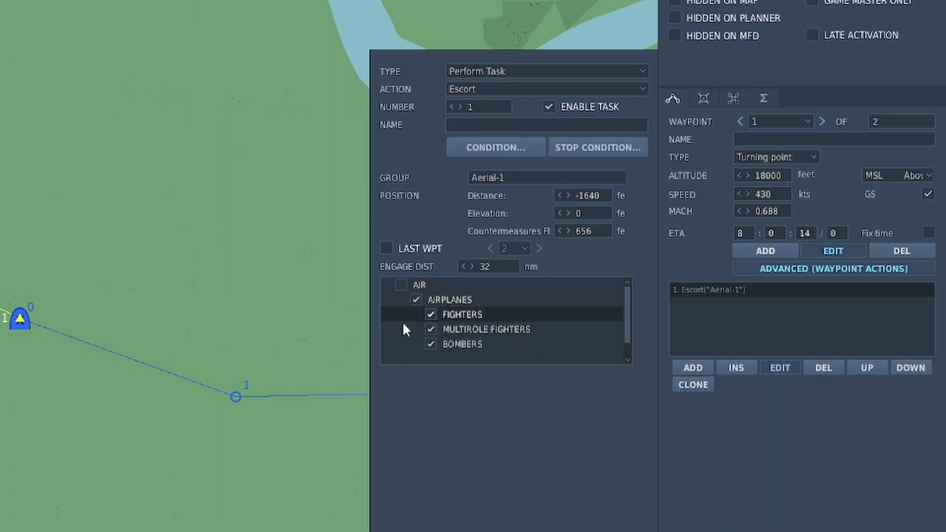
left_click(486, 329)
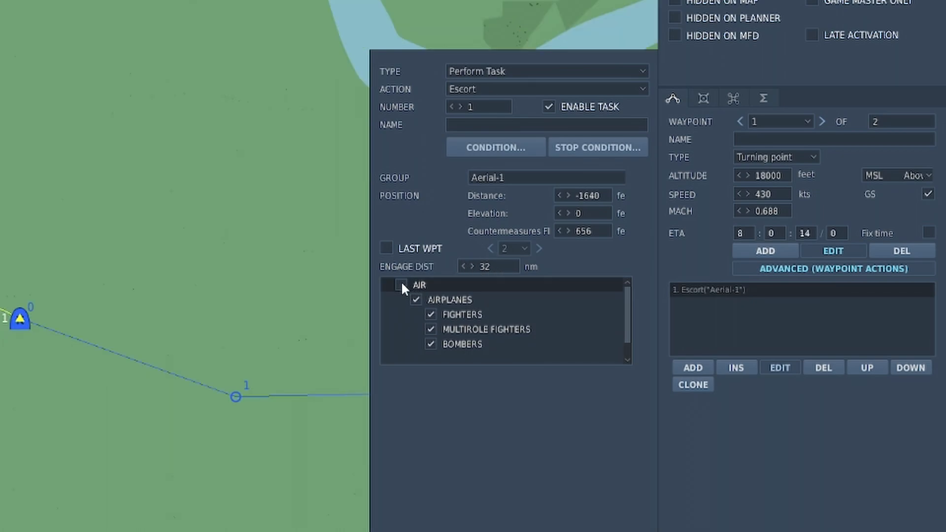
left_click(401, 284)
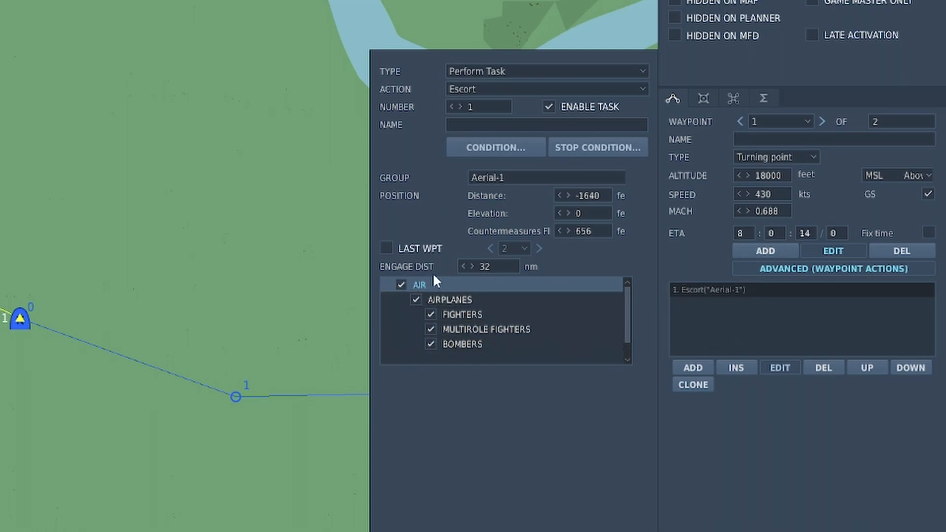
left_click(449, 300)
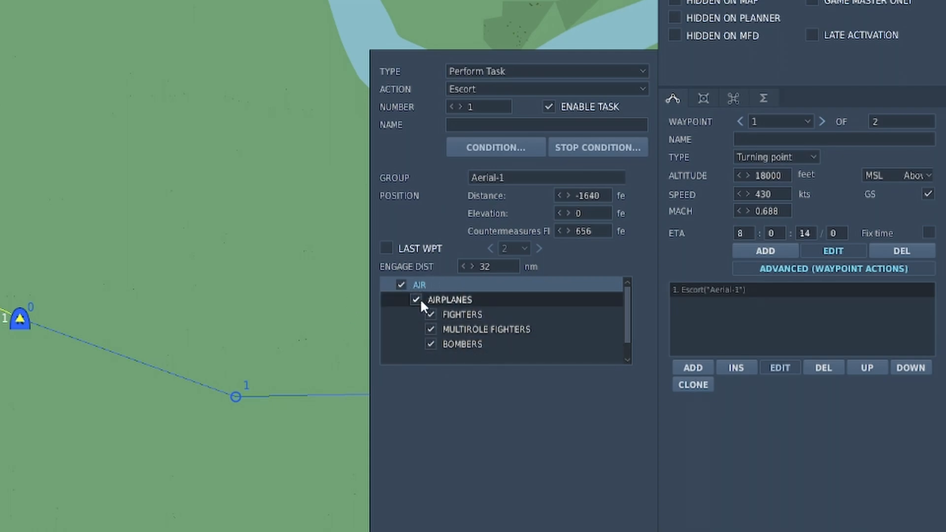